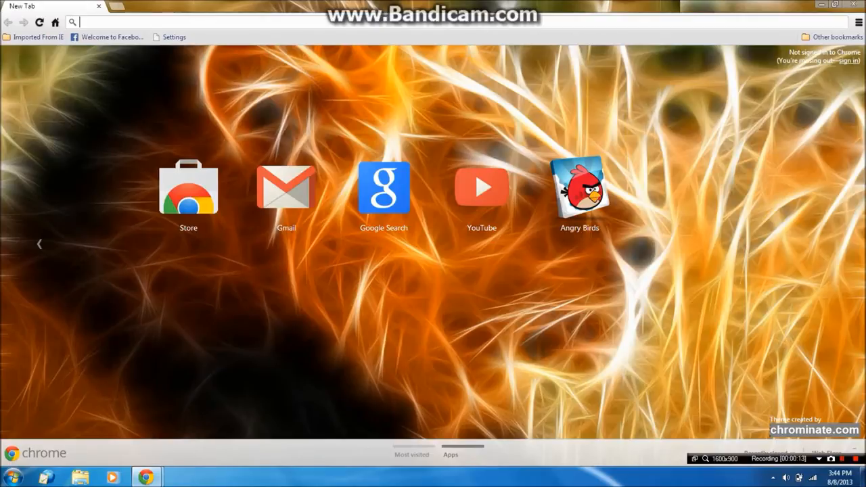
Enter text on world.needforspeed.com to sign in and download setup_nfsw.exe
type("play.any.tv/SHLr")
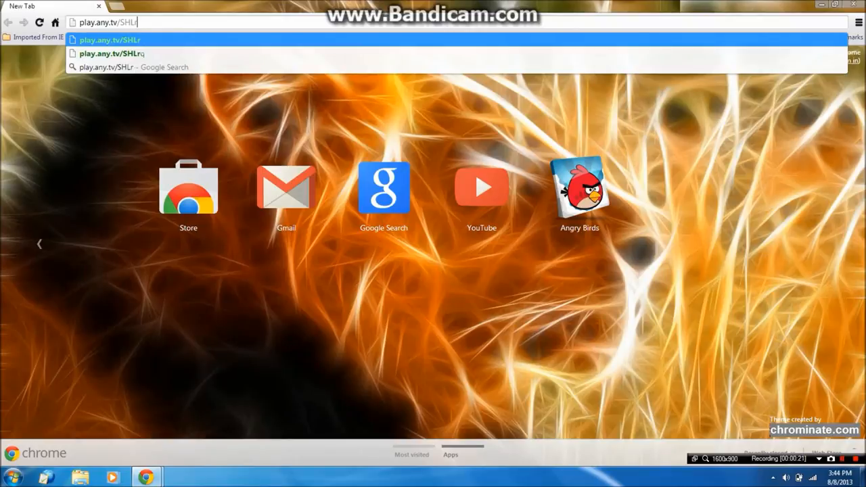
type("q")
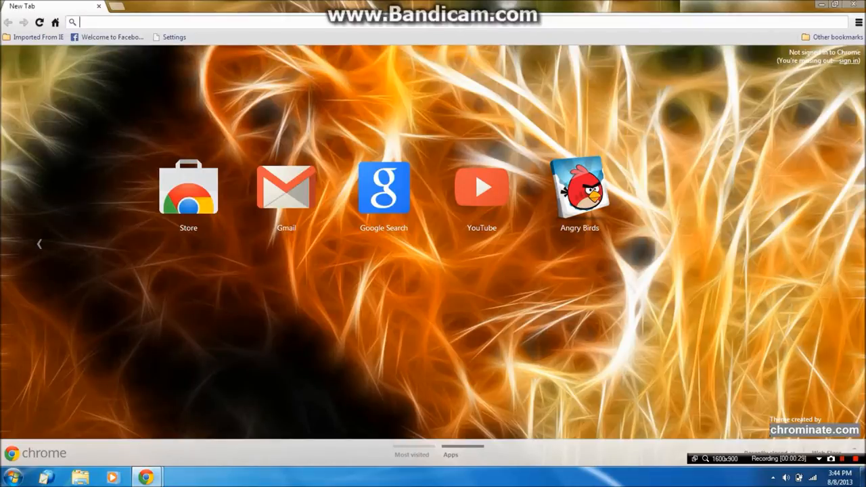
type("any.tb")
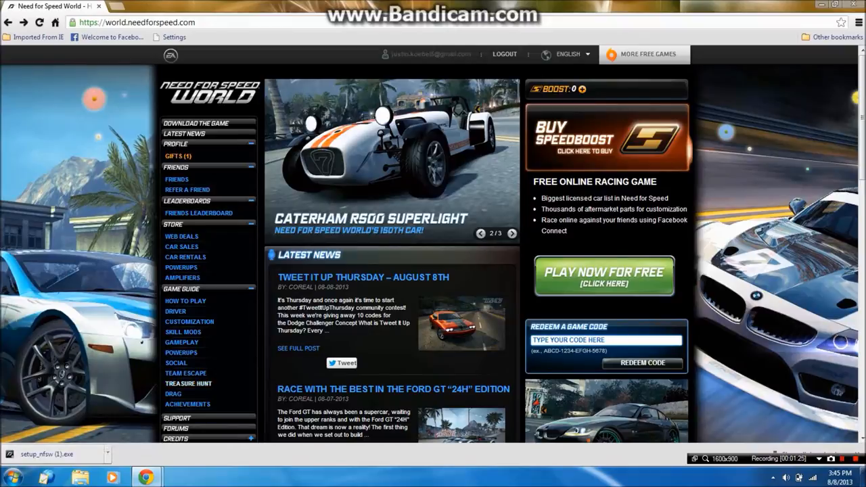
Download the installer from DOWNLOAD THE GAME and show it in its folder
left_click(512, 233)
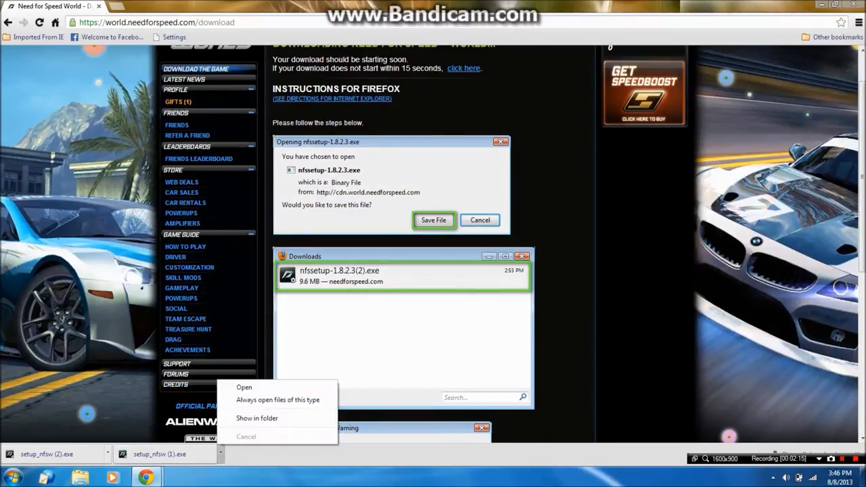
left_click(257, 417)
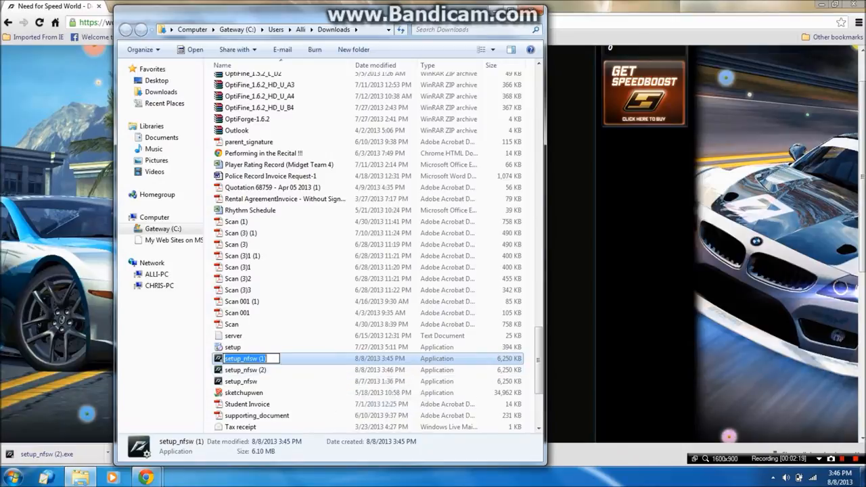
Permanently delete the duplicate setup_nfsw (1) and setup_nfsw (2) installers
double_click(245, 359)
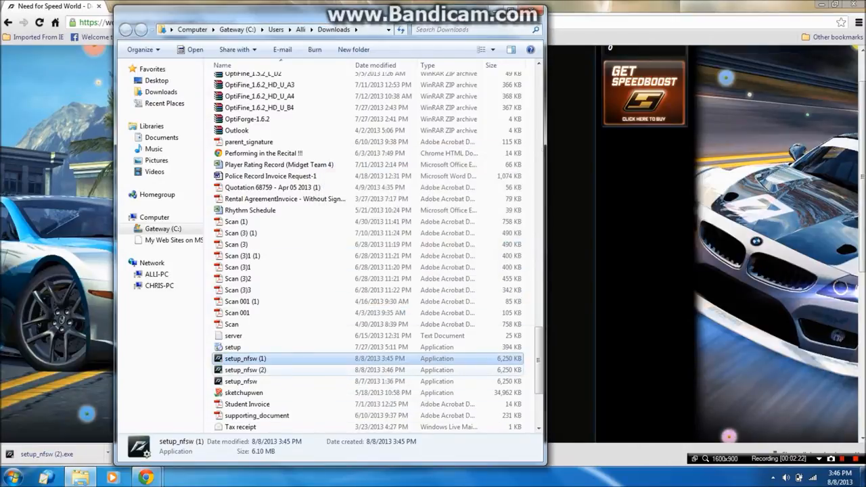
key("Delete")
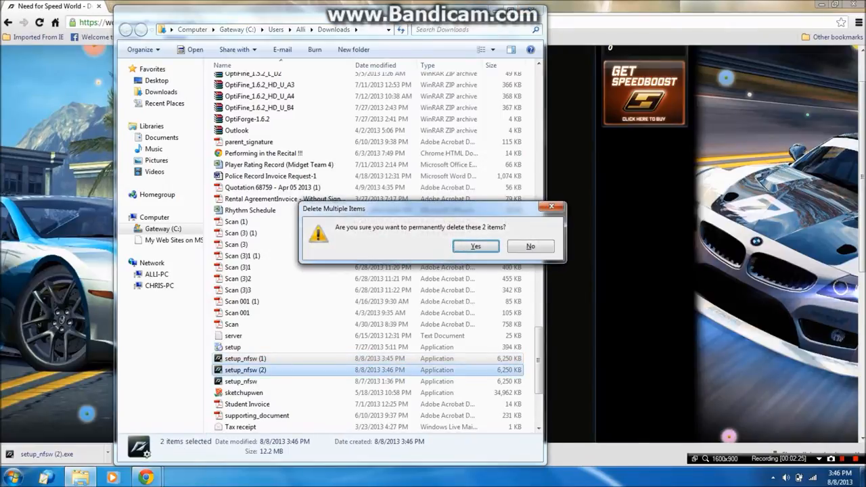
left_click(475, 246)
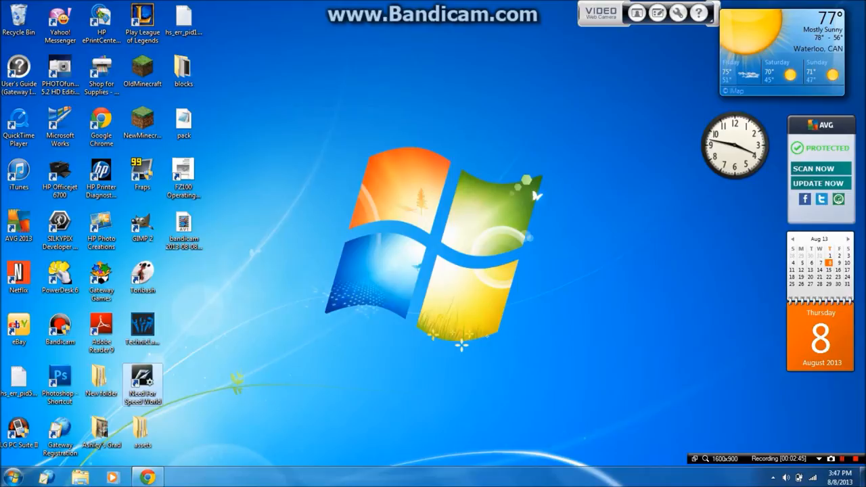
double_click(142, 381)
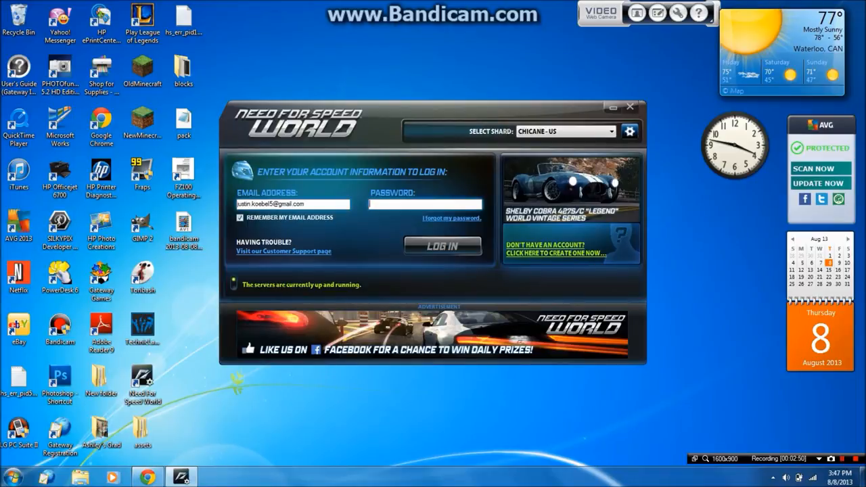
triple_click(292, 204)
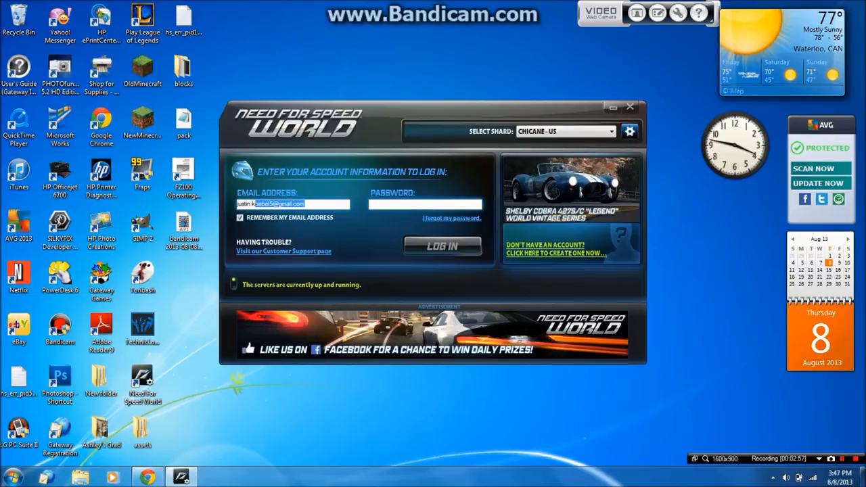
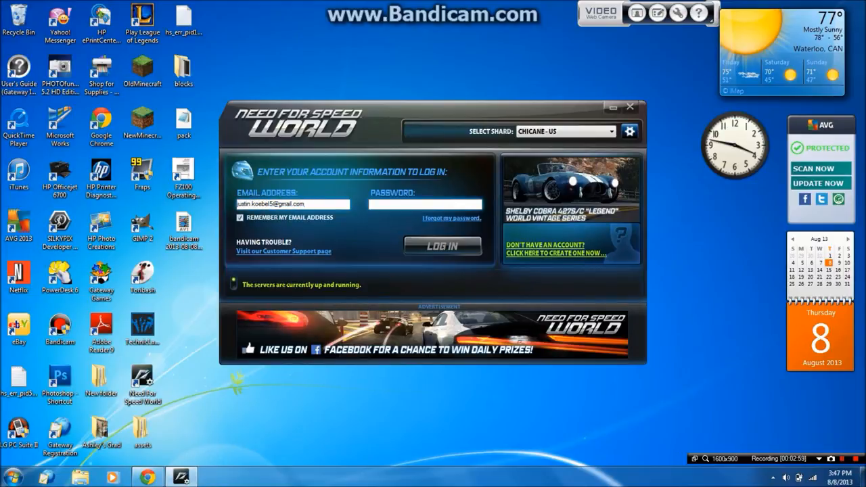
left_click(292, 204)
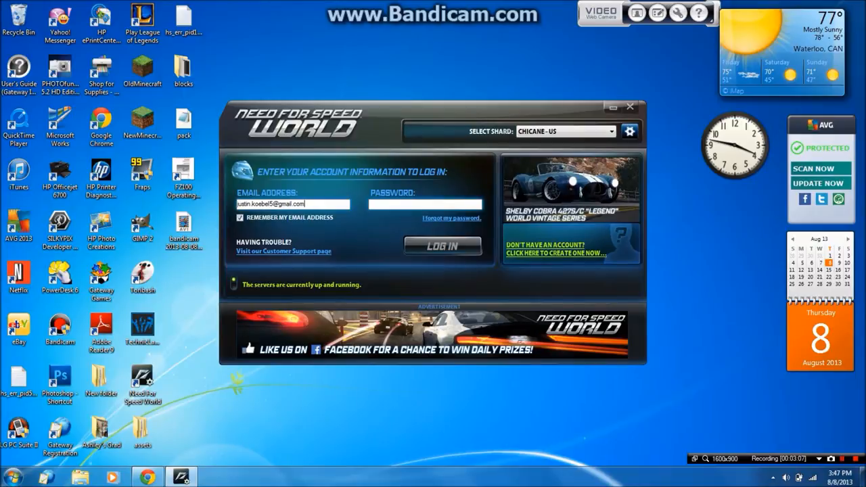
left_click(426, 204)
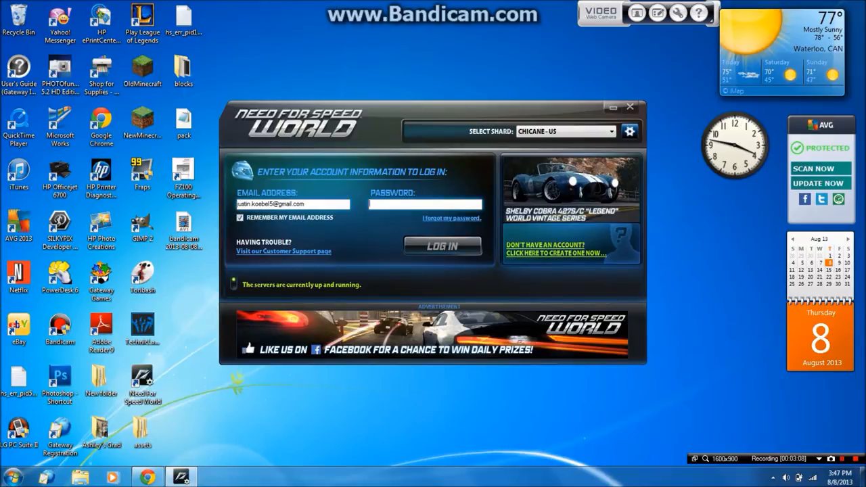
type("•••••")
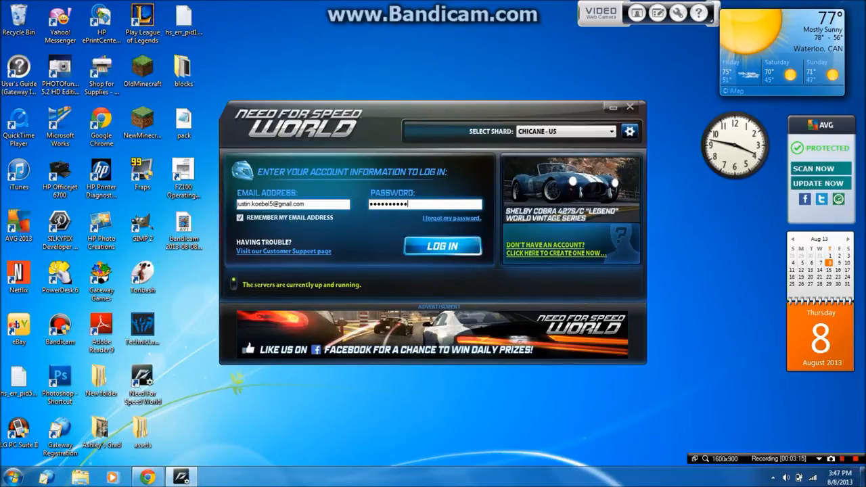
Log in to the launcher and expand the download size choices
left_click(442, 246)
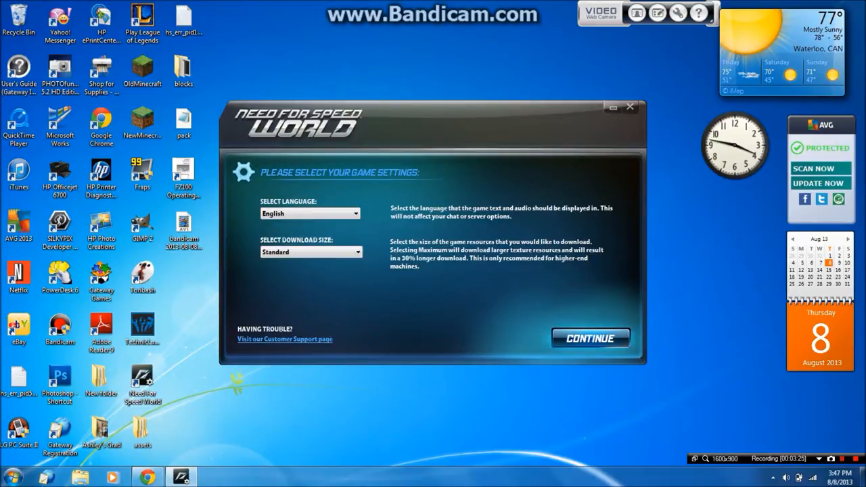
left_click(310, 252)
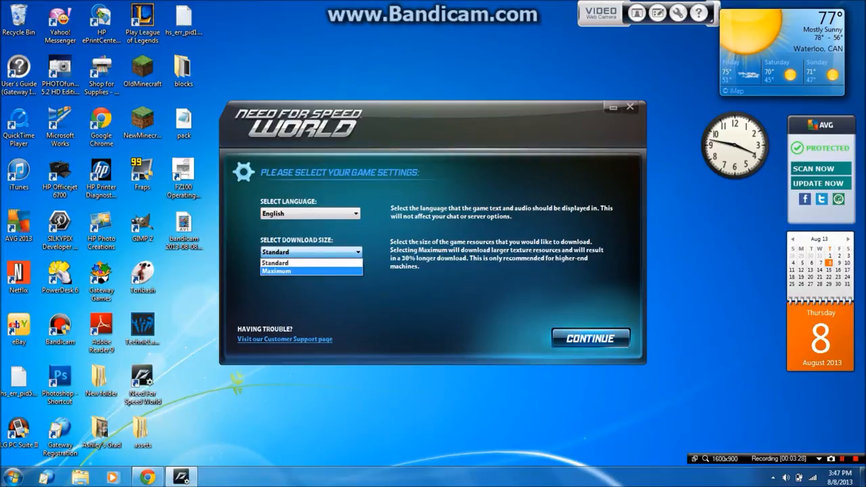
Choose the Standard download size, start the download, and close the launcher
left_click(275, 263)
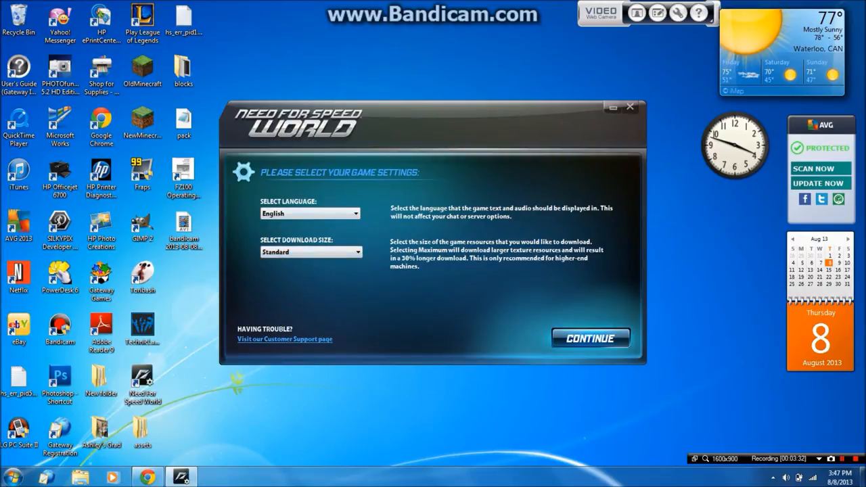
left_click(590, 338)
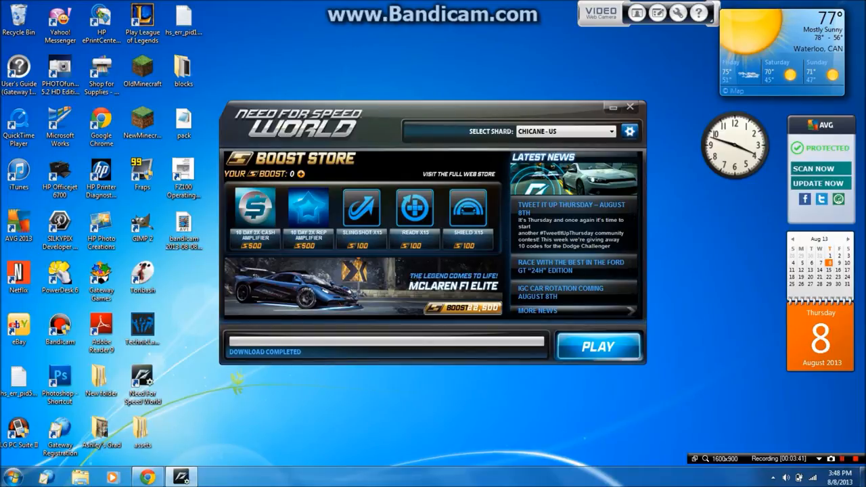
left_click(629, 106)
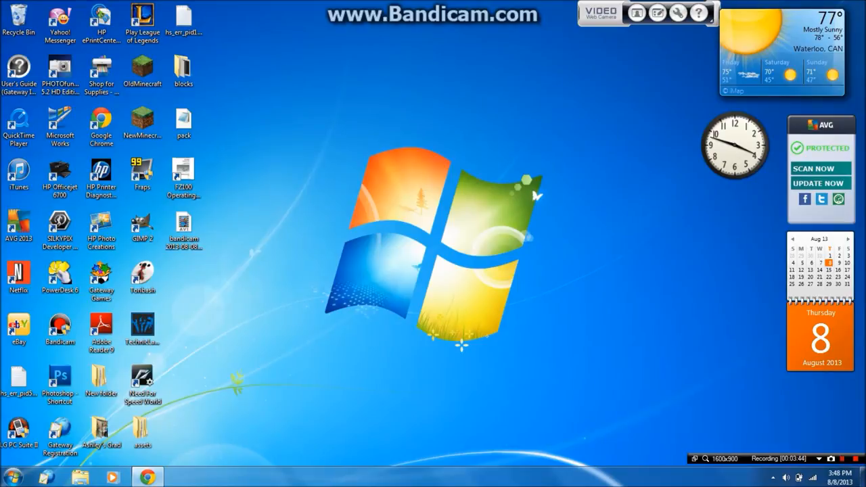